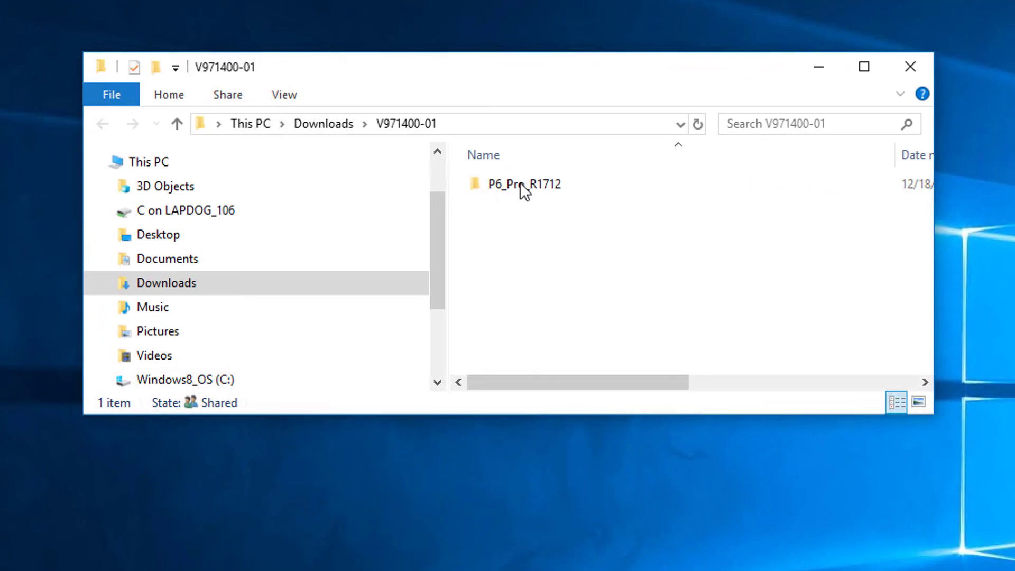
# - Run setup.exe from P6_Pro_R1712 and install P6 Professional 17 with the Typical option, allowing UAC
pyautogui.doubleClick(522, 184)
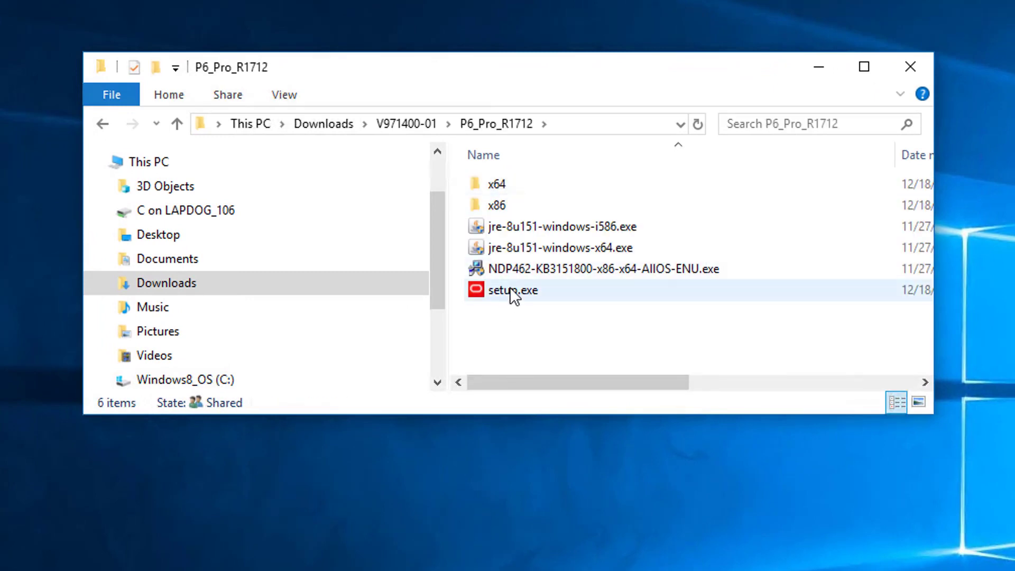
pyautogui.doubleClick(512, 289)
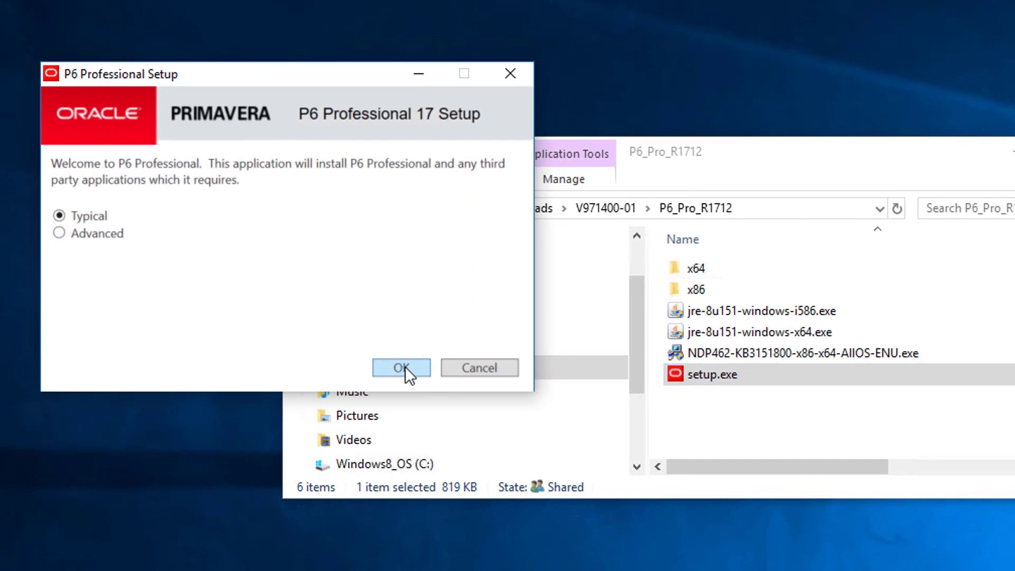
pyautogui.click(400, 367)
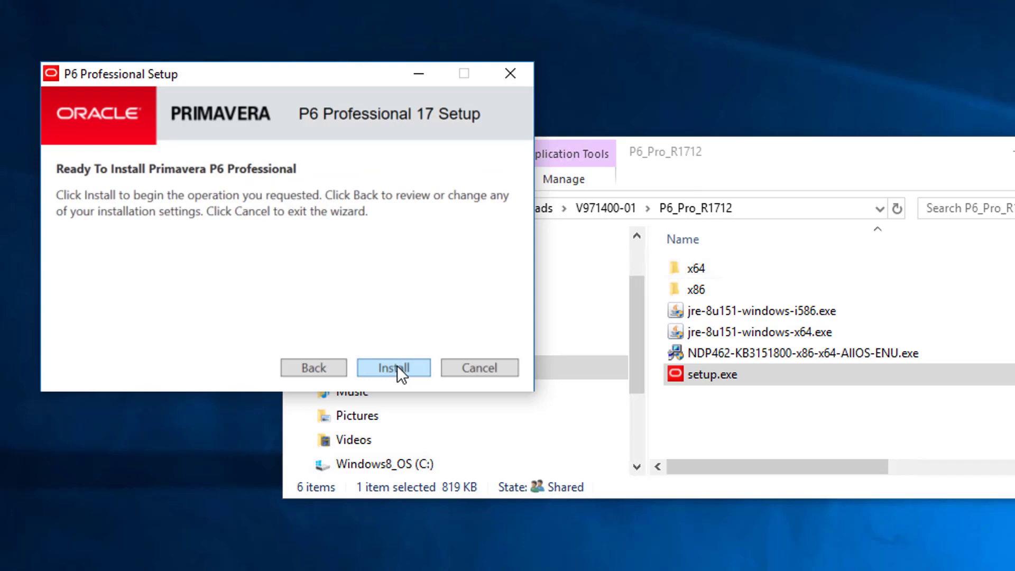
pyautogui.click(393, 367)
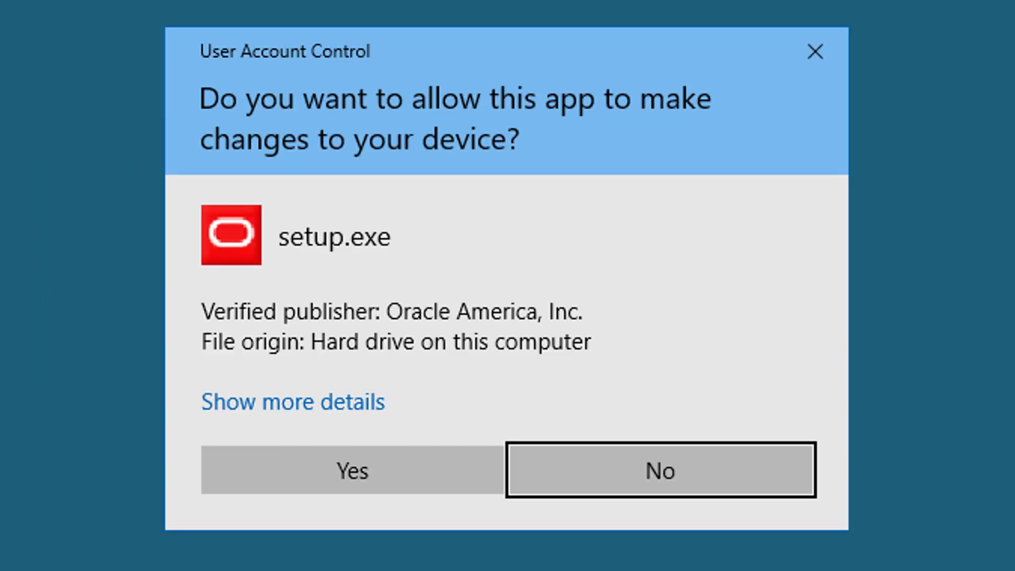
pyautogui.moveTo(564, 301)
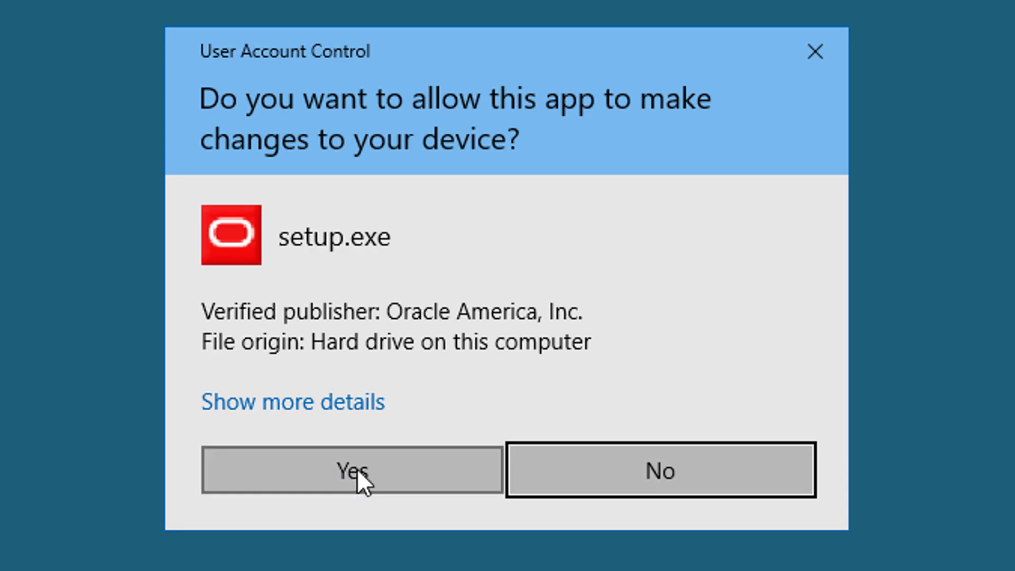
pyautogui.click(351, 469)
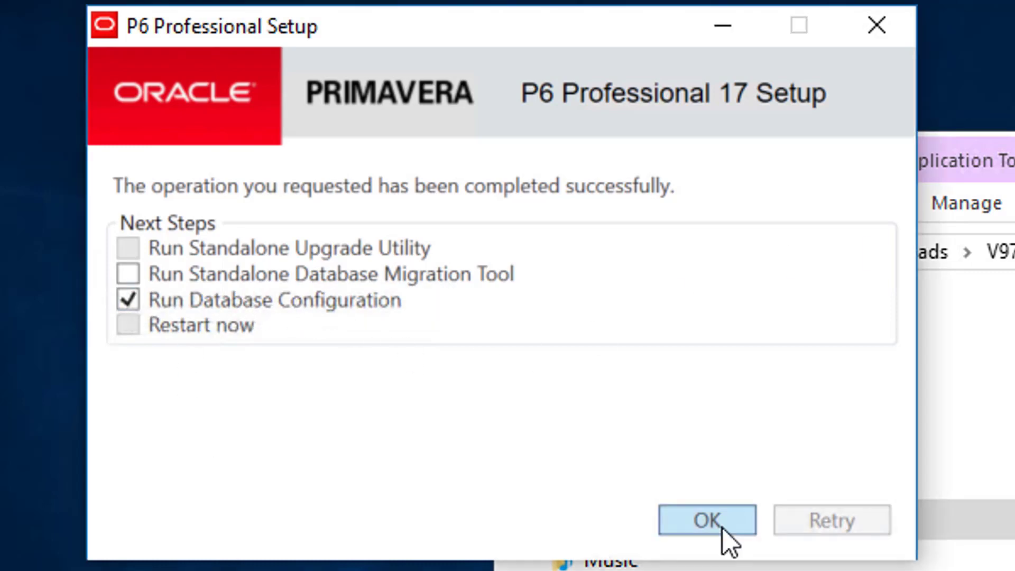
# - Start Database Configuration with the P6 Pro Standalone (SQLite) driver type
pyautogui.click(705, 519)
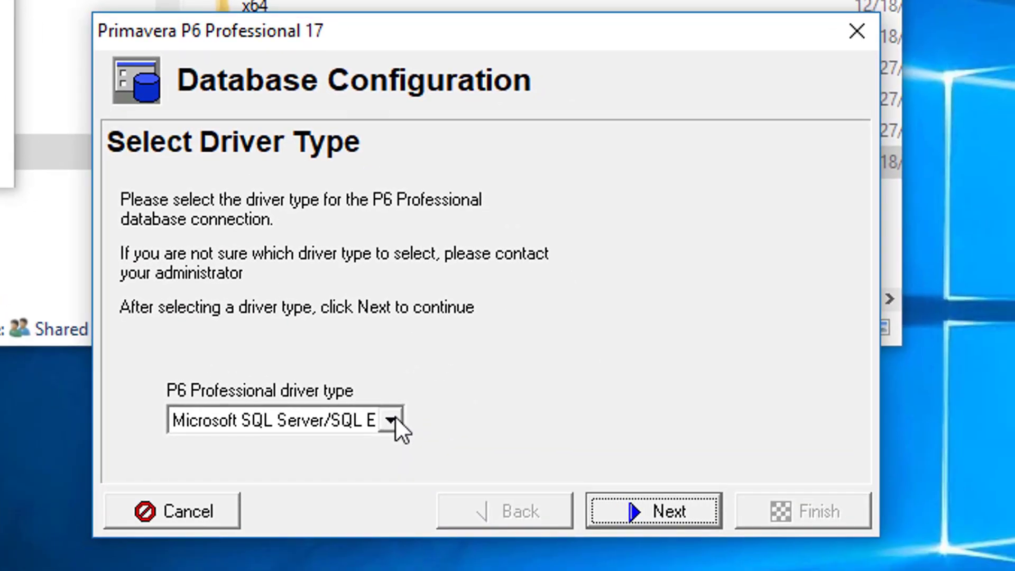
pyautogui.click(393, 418)
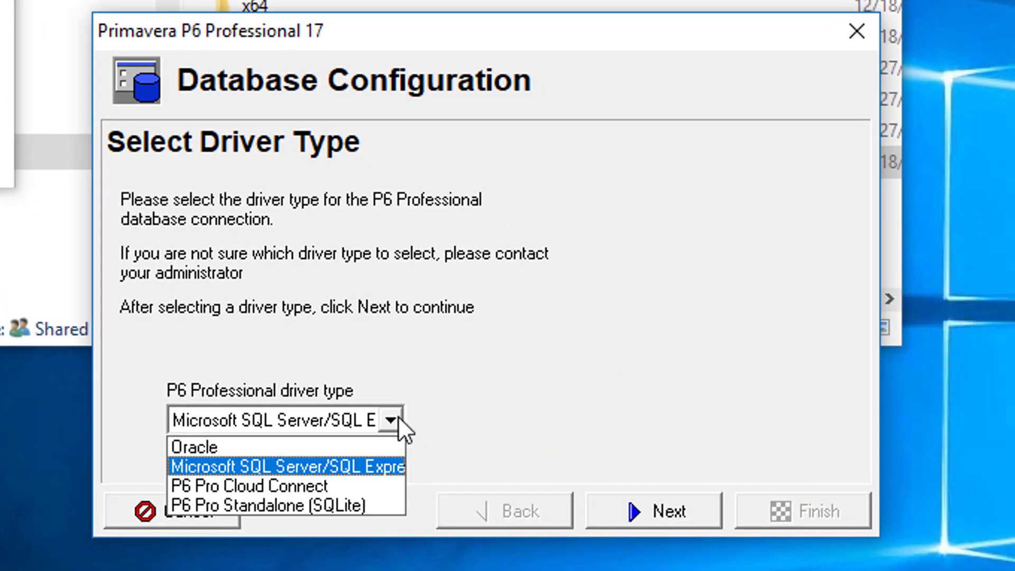
pyautogui.click(267, 506)
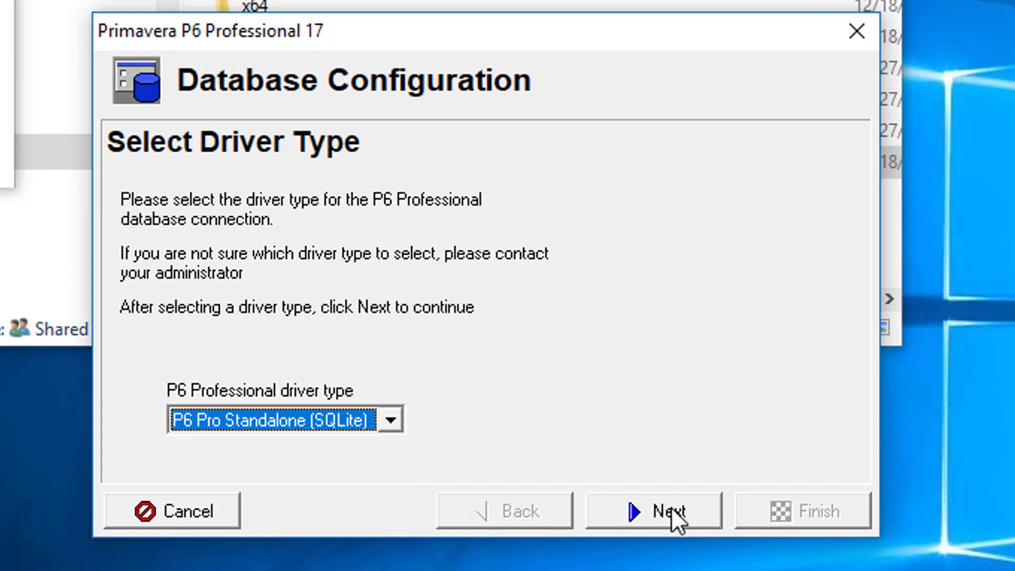
pyautogui.click(653, 510)
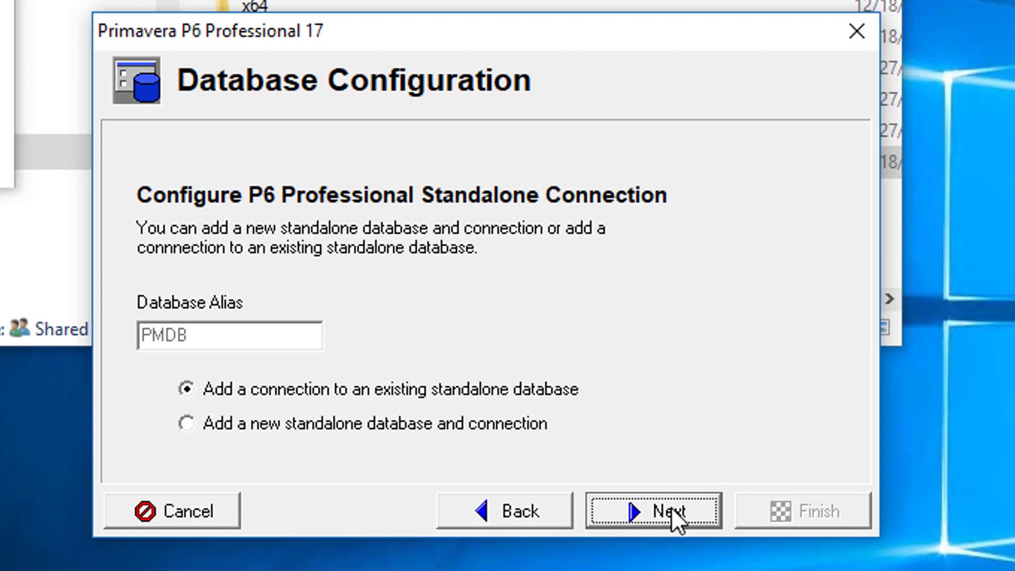
# - Add a new standalone PMDB database with an admin password, accepting the PPMDBSQLite.db file settings
pyautogui.click(186, 423)
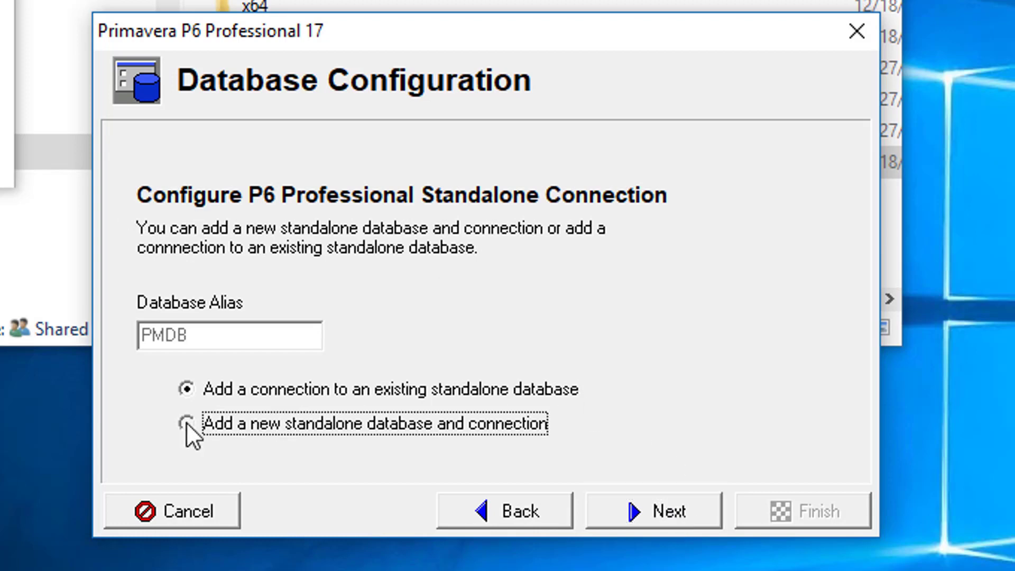
pyautogui.click(186, 423)
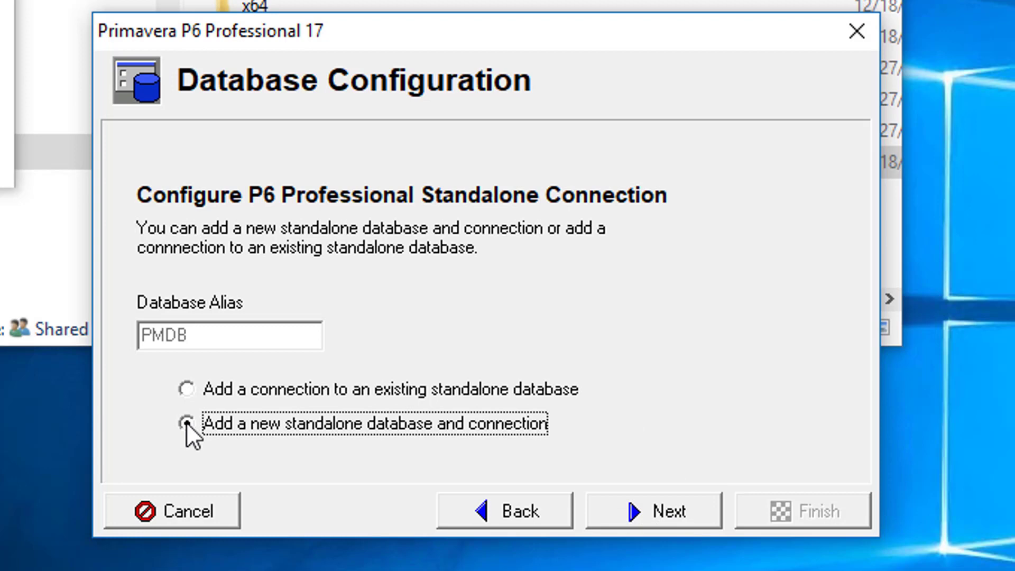
pyautogui.click(187, 422)
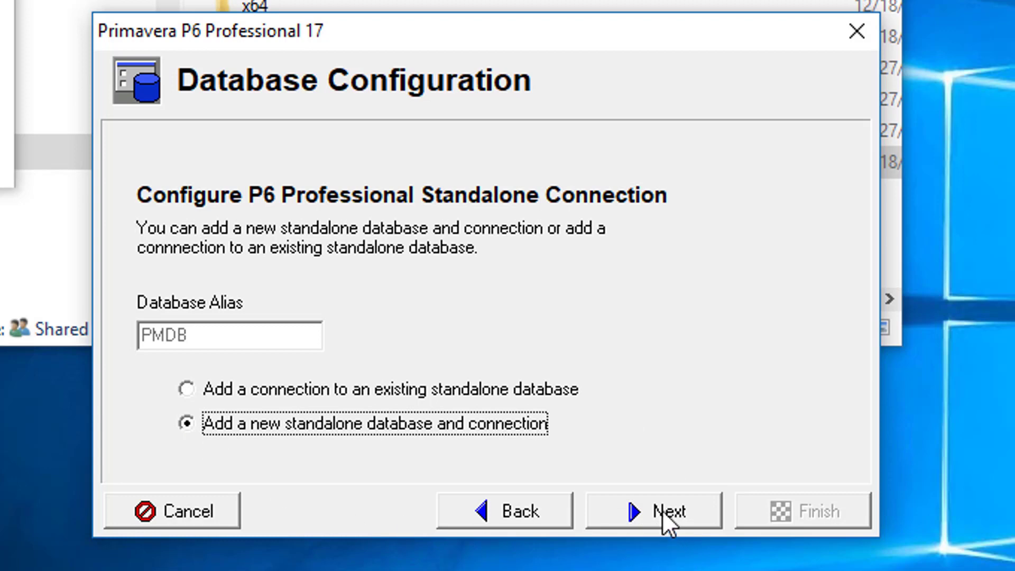
pyautogui.click(653, 510)
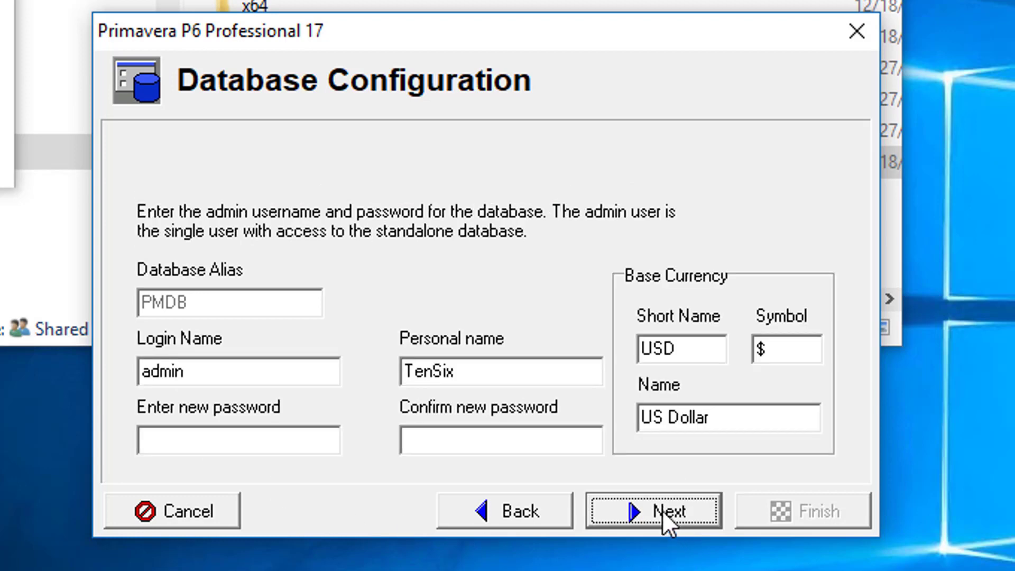
pyautogui.click(238, 439)
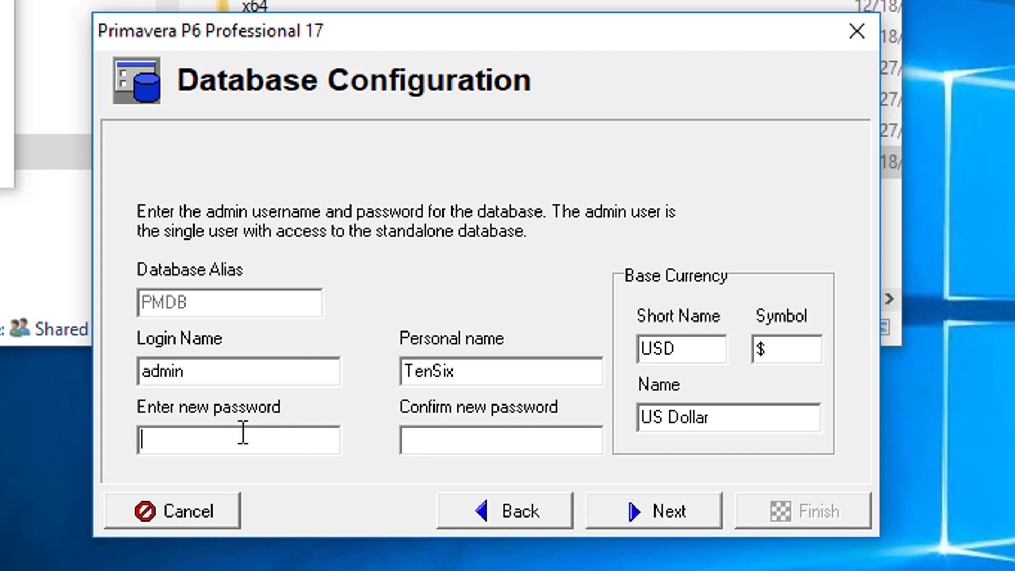
pyautogui.write('*****')
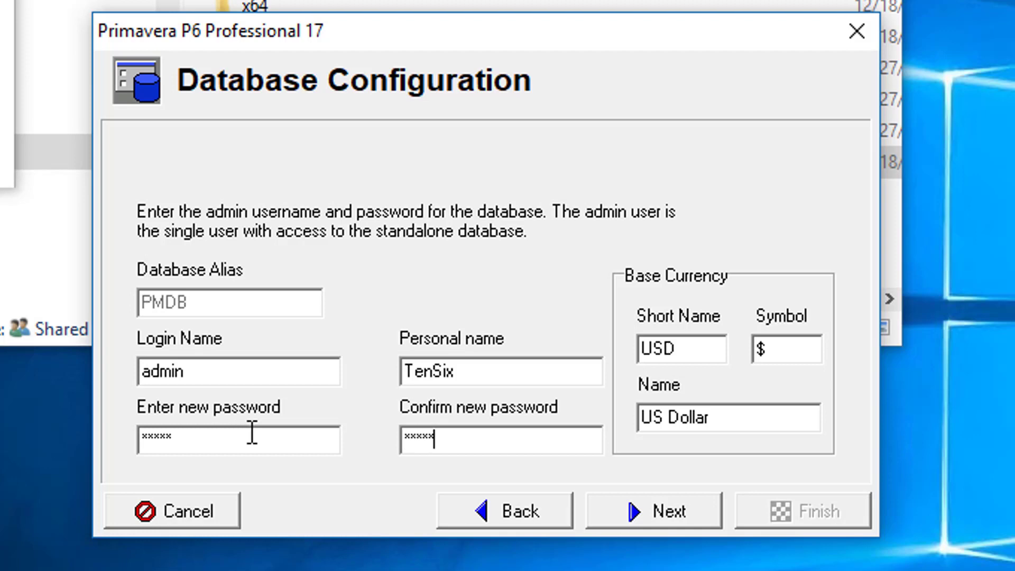
pyautogui.click(653, 518)
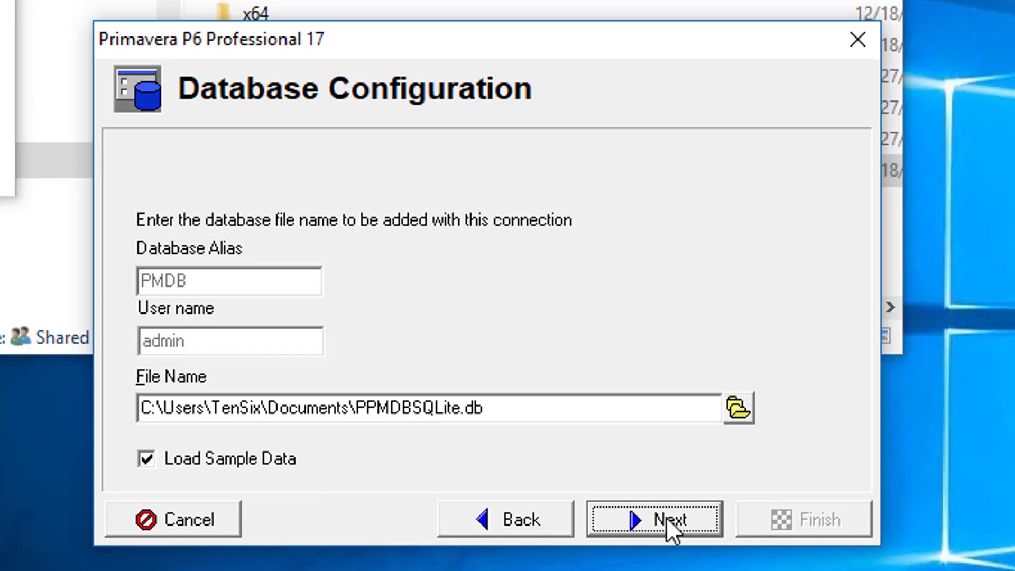
pyautogui.click(653, 518)
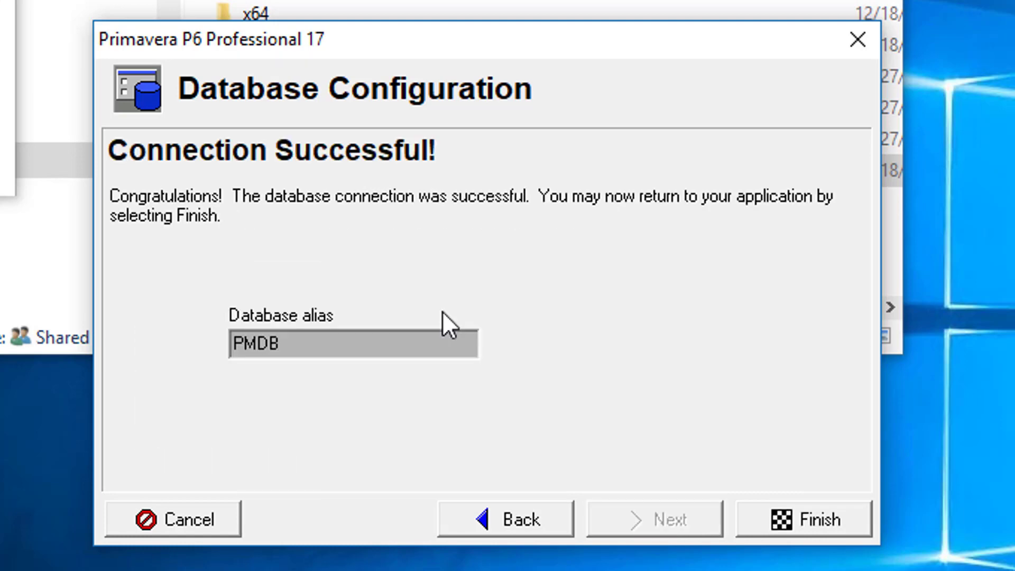
pyautogui.moveTo(727, 429)
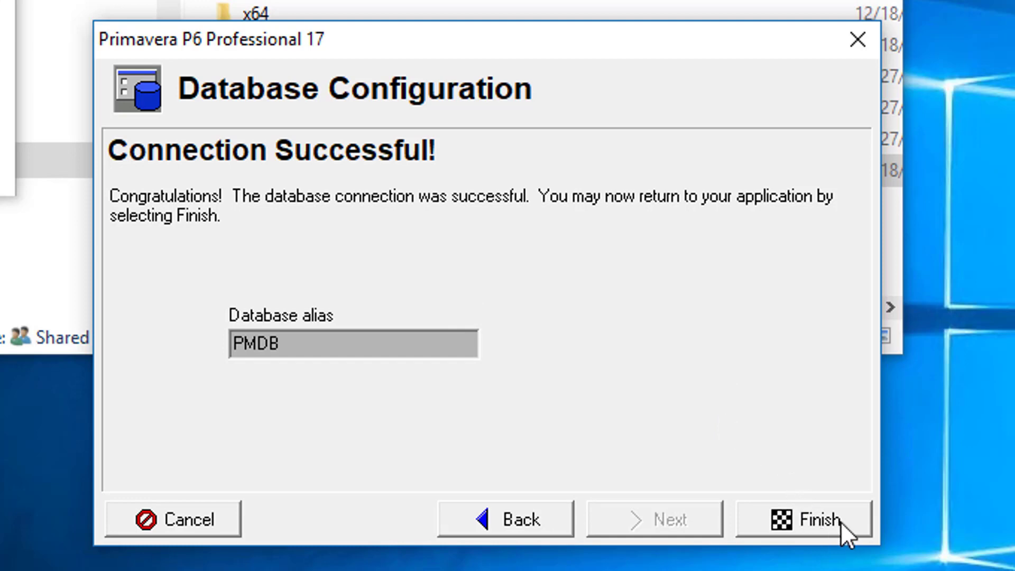
# - Launch P6 Professional from the Start menu and log in as admin to the PMDB database
pyautogui.click(820, 518)
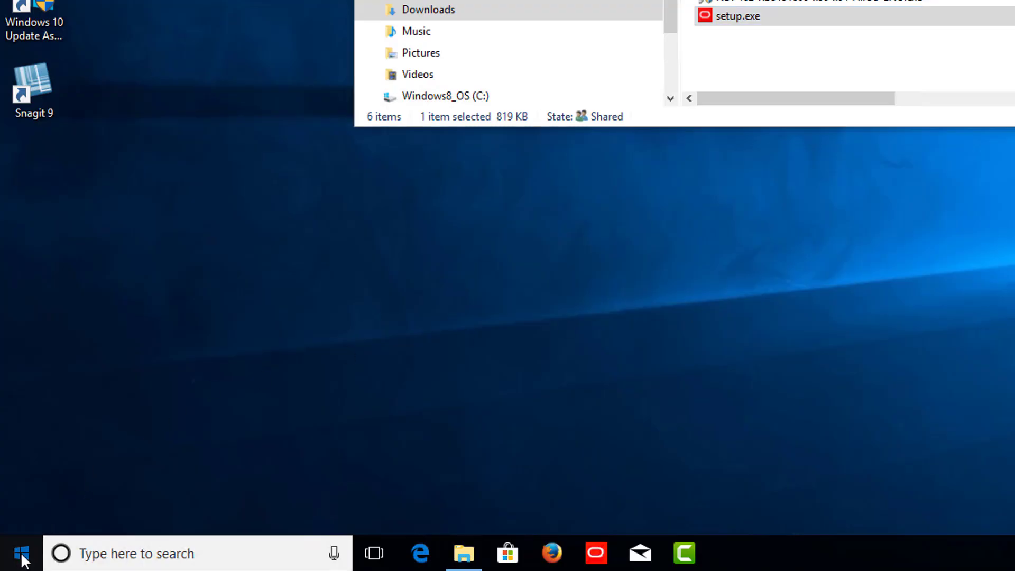
pyautogui.click(19, 553)
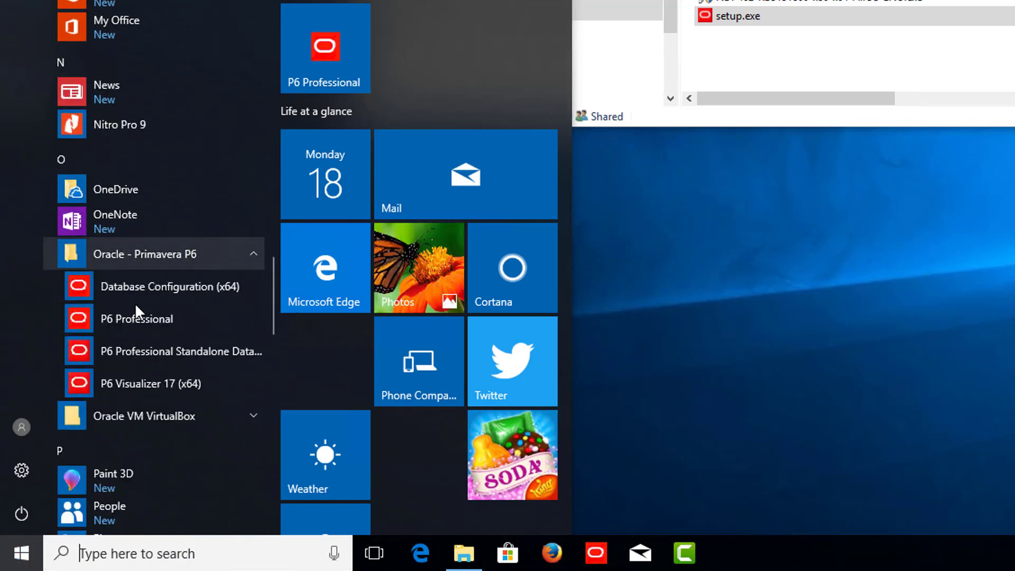
pyautogui.click(136, 318)
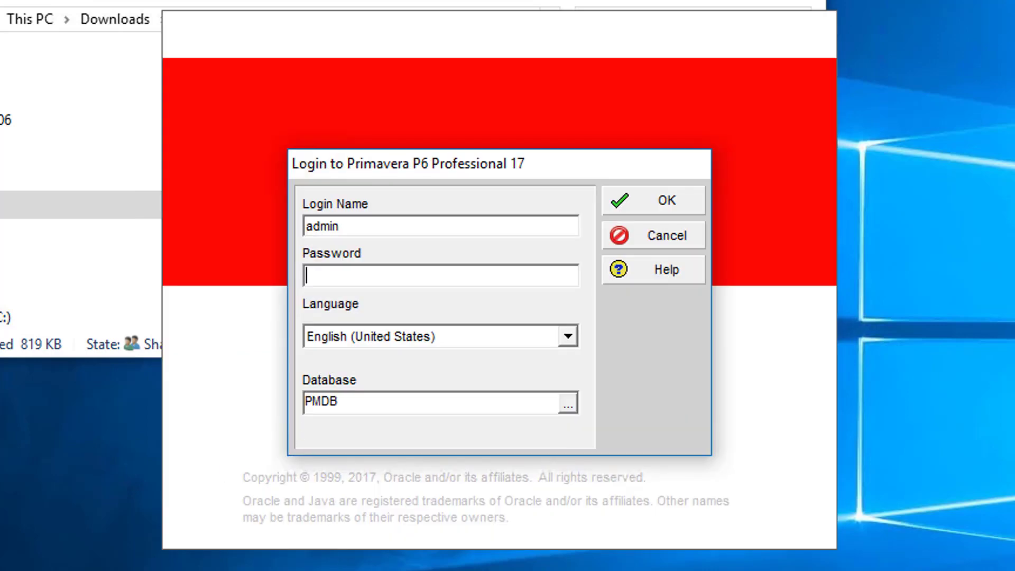
pyautogui.write('*****')
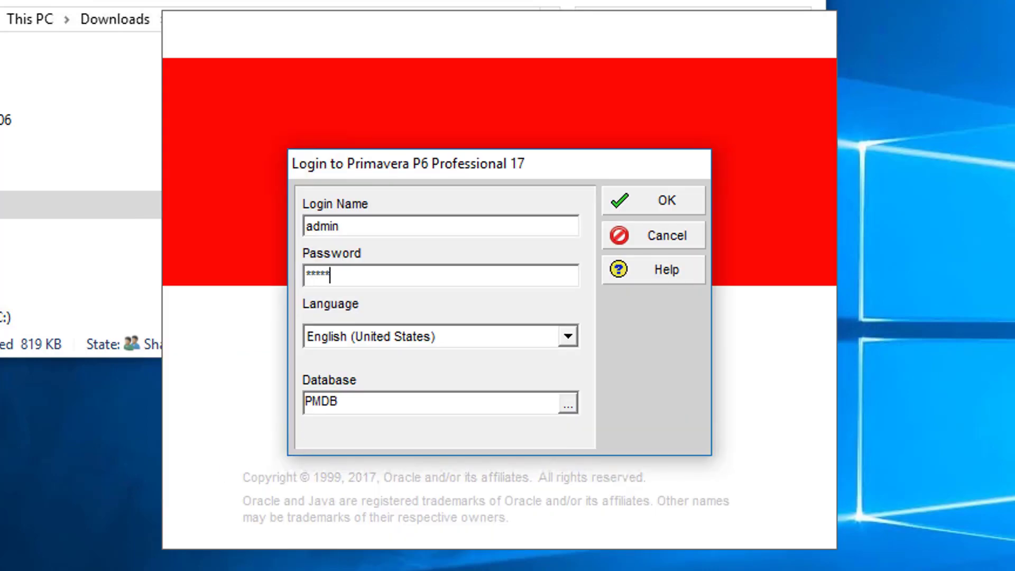
pyautogui.click(652, 200)
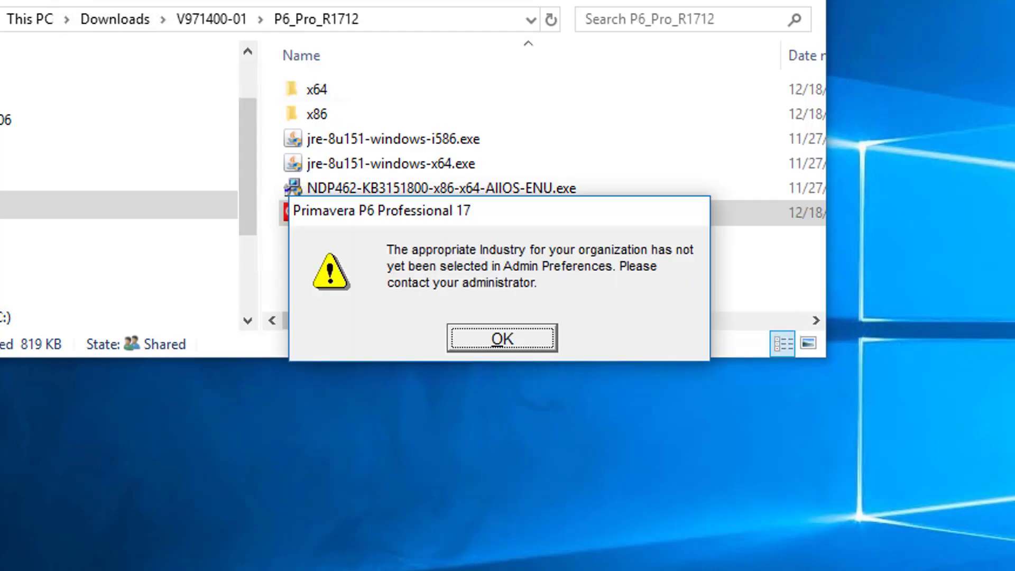
pyautogui.moveTo(512, 347)
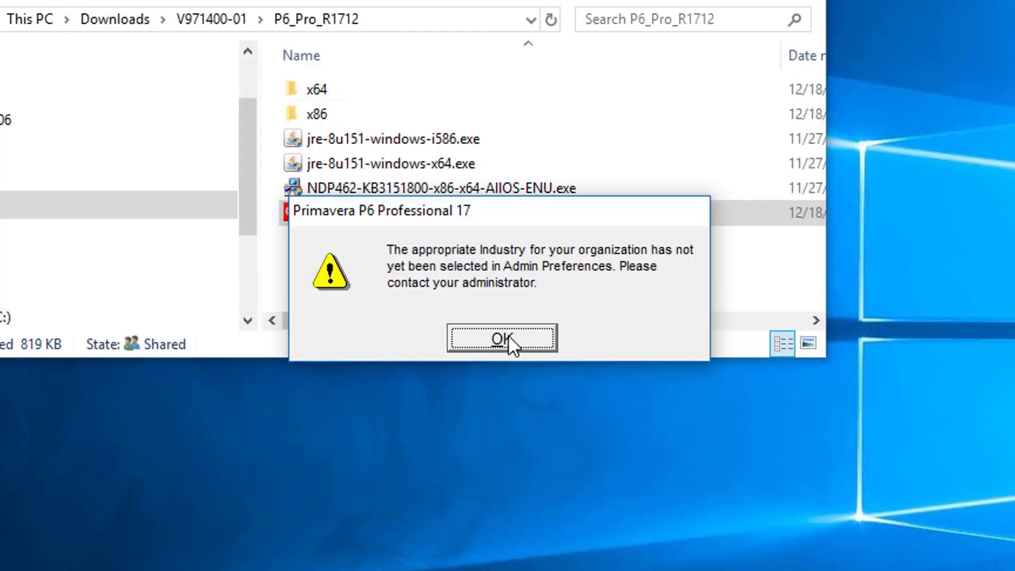
# - Set the Admin Preferences industry to Engineering and Construction and acknowledge the change notice
pyautogui.click(501, 339)
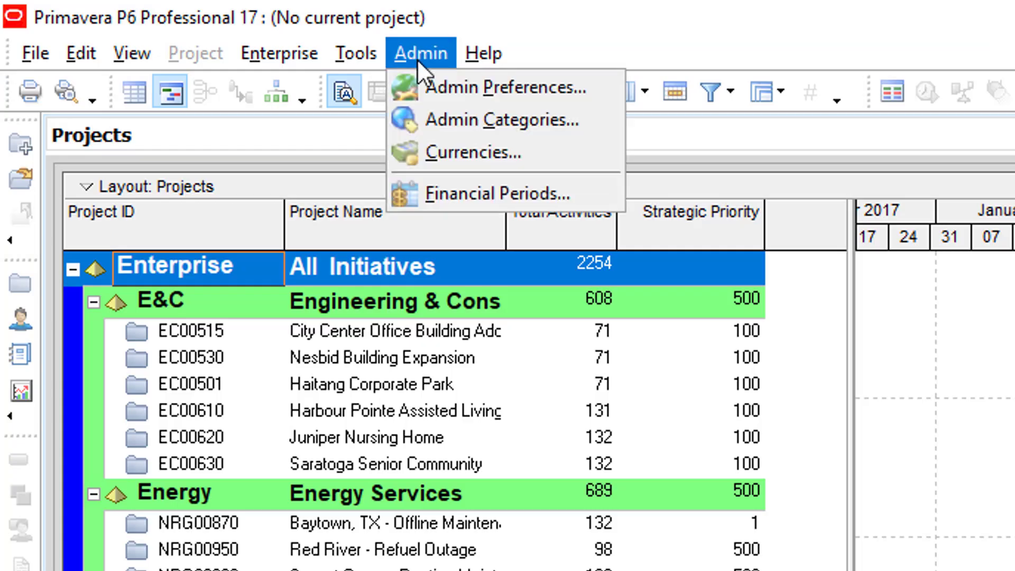
pyautogui.moveTo(505, 89)
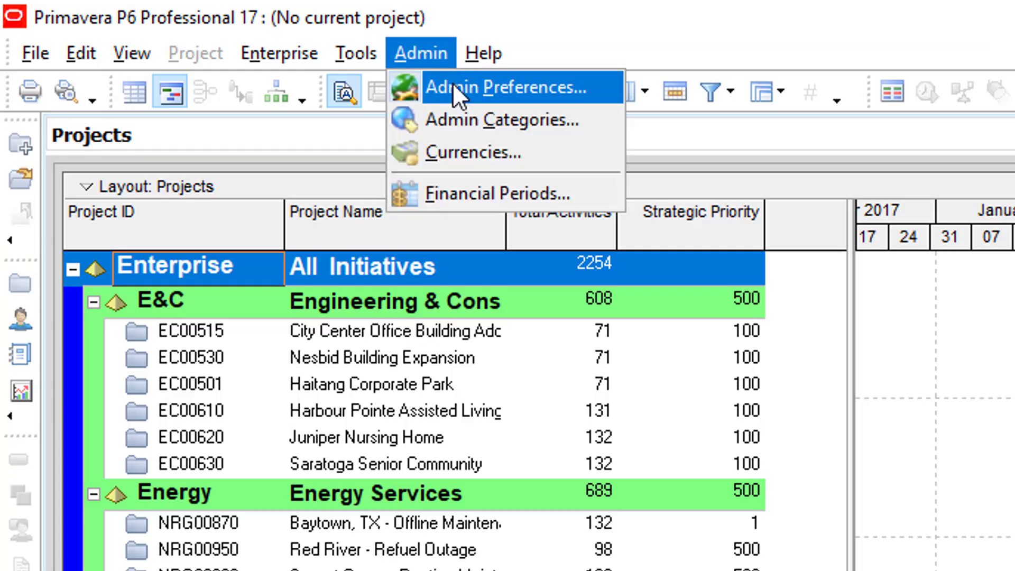
pyautogui.click(506, 88)
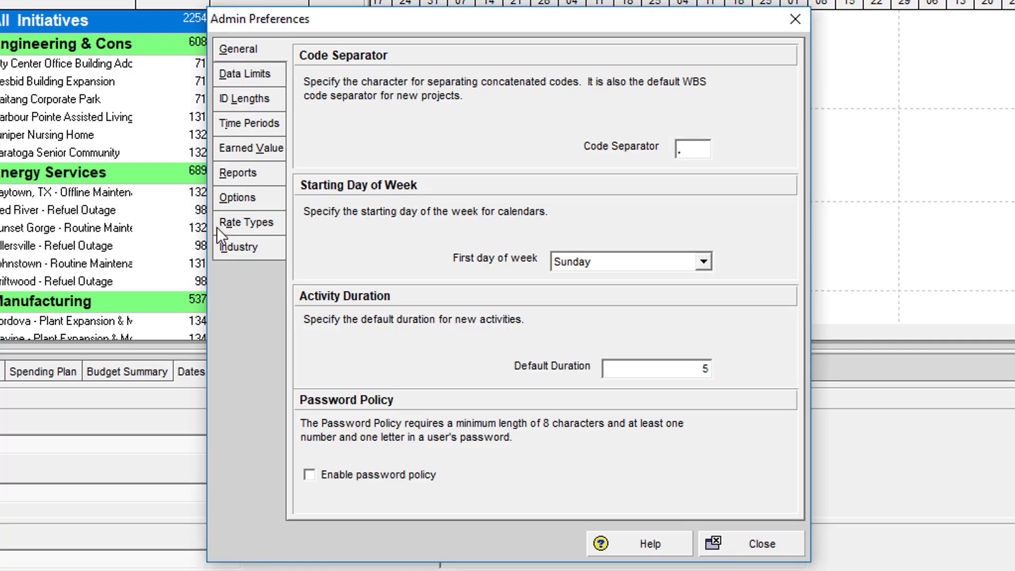
pyautogui.click(239, 247)
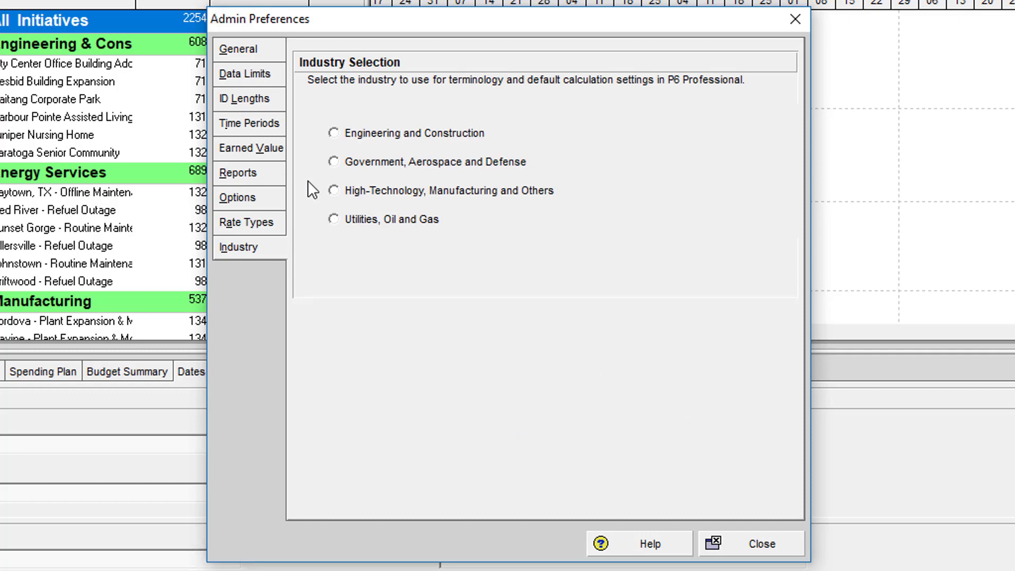
pyautogui.click(333, 133)
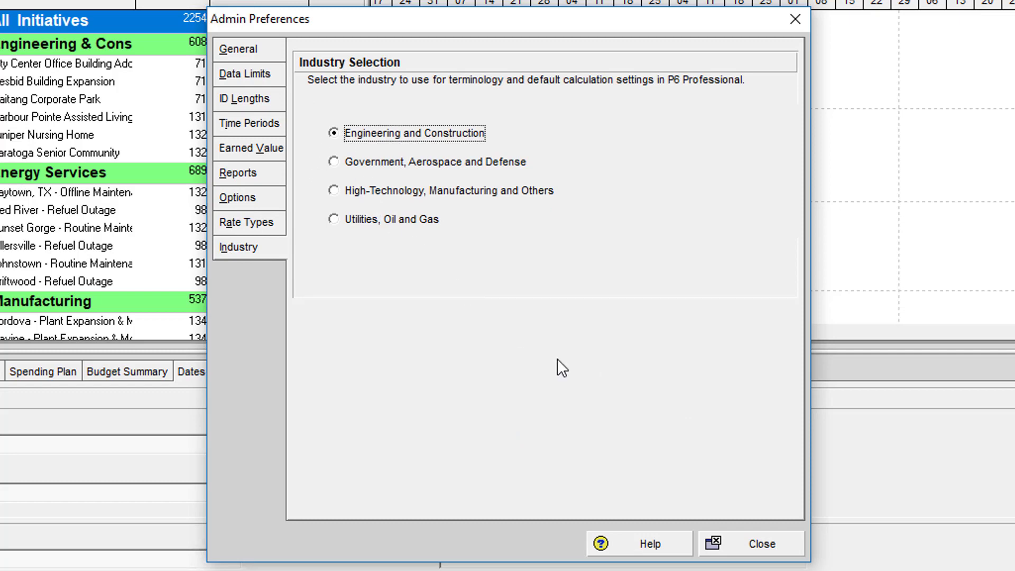
pyautogui.click(762, 544)
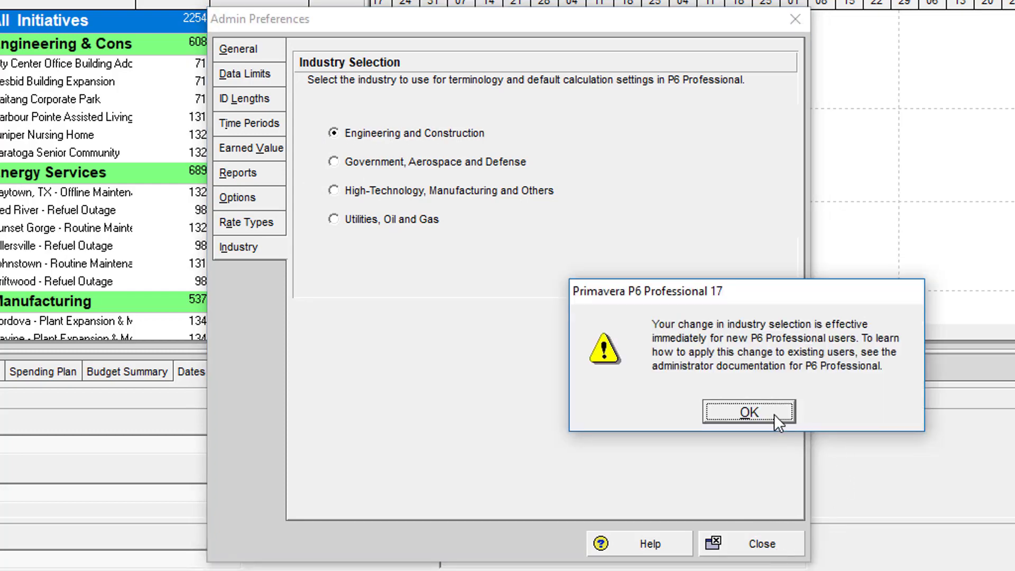
pyautogui.click(748, 412)
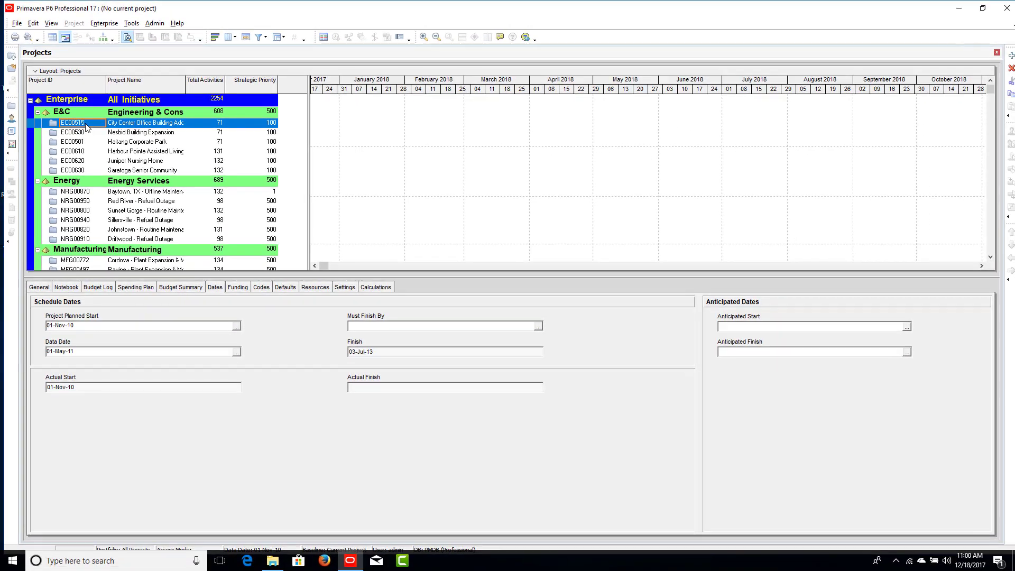
# - Open project EC00515 City Center Office Building's activities with its Gantt chart
pyautogui.doubleClick(73, 122)
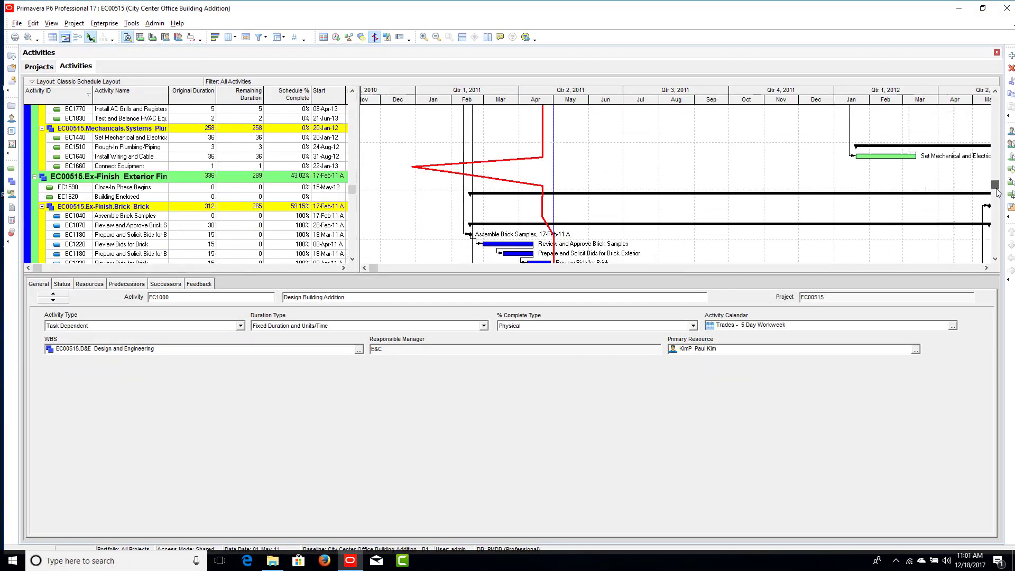